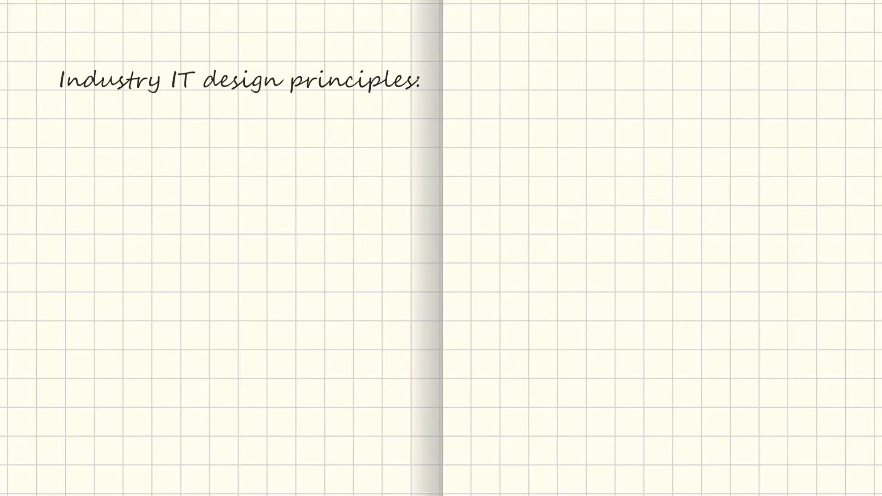
text(Convert data to information)
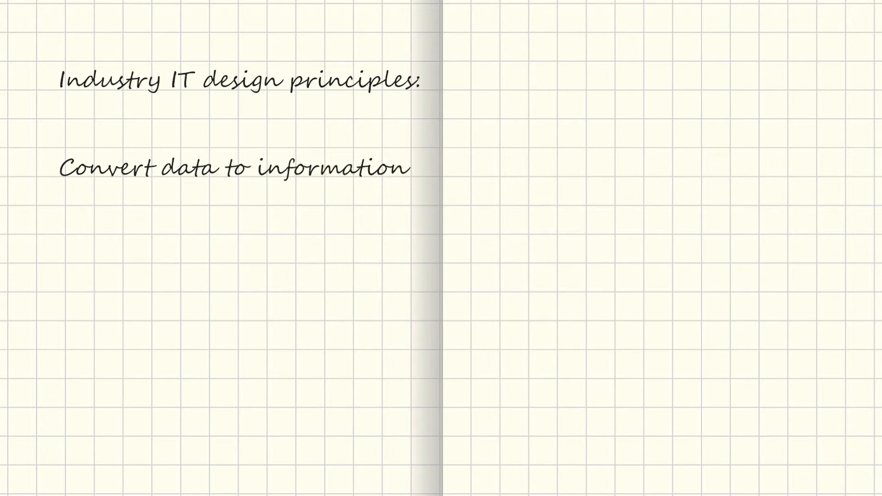
text(Reduce ineffeciency)
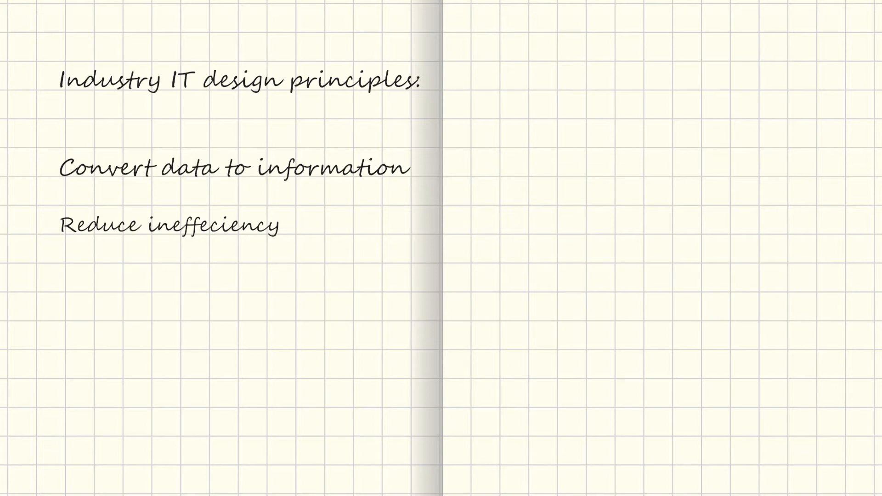
text(Human error and)
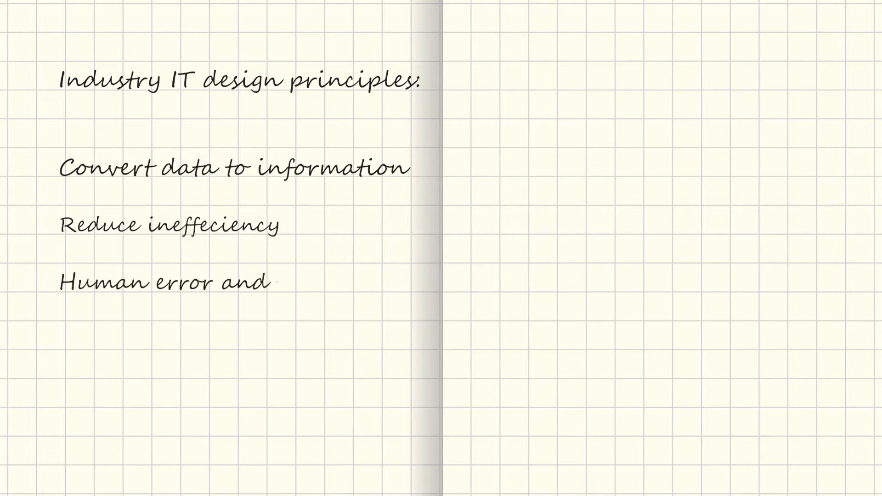
text(tedious tasks)
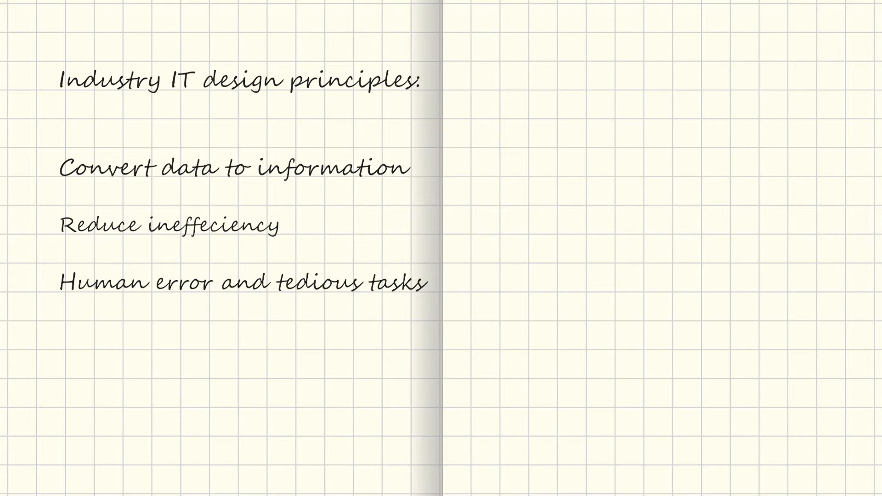